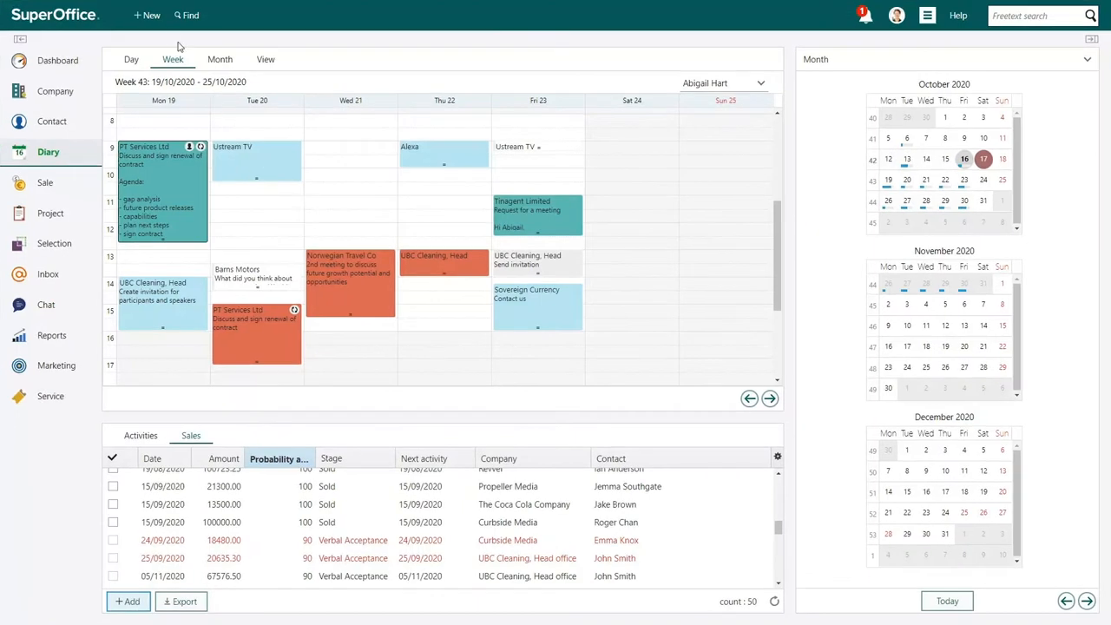
Start a new Customer Meeting appointment for Wednesday 21 October, 09:00–12:00
click(146, 14)
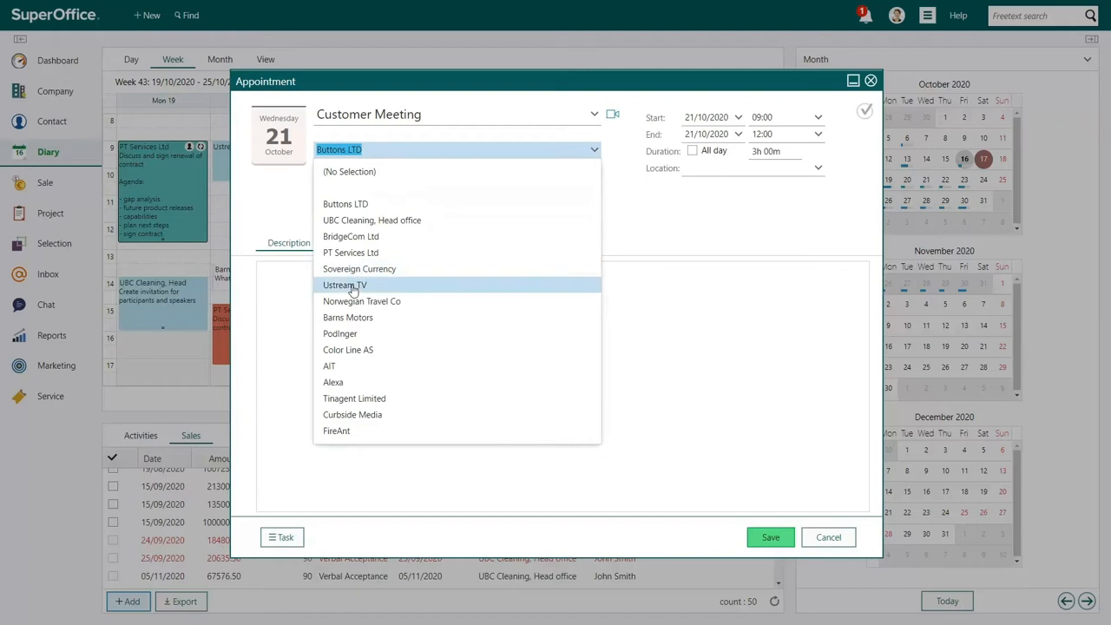
click(343, 285)
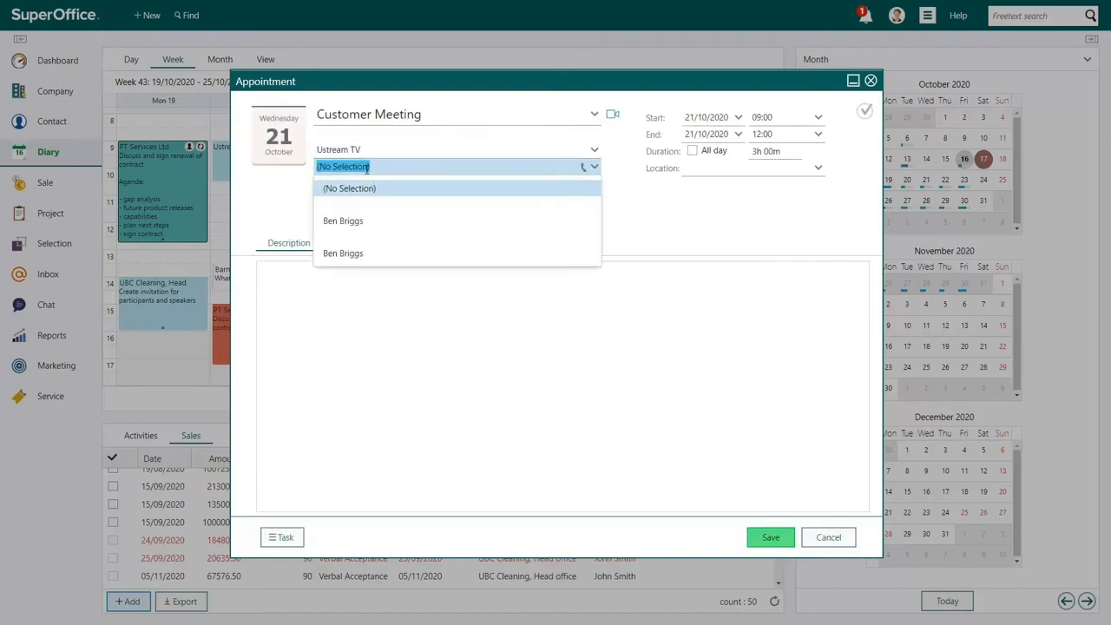
click(344, 220)
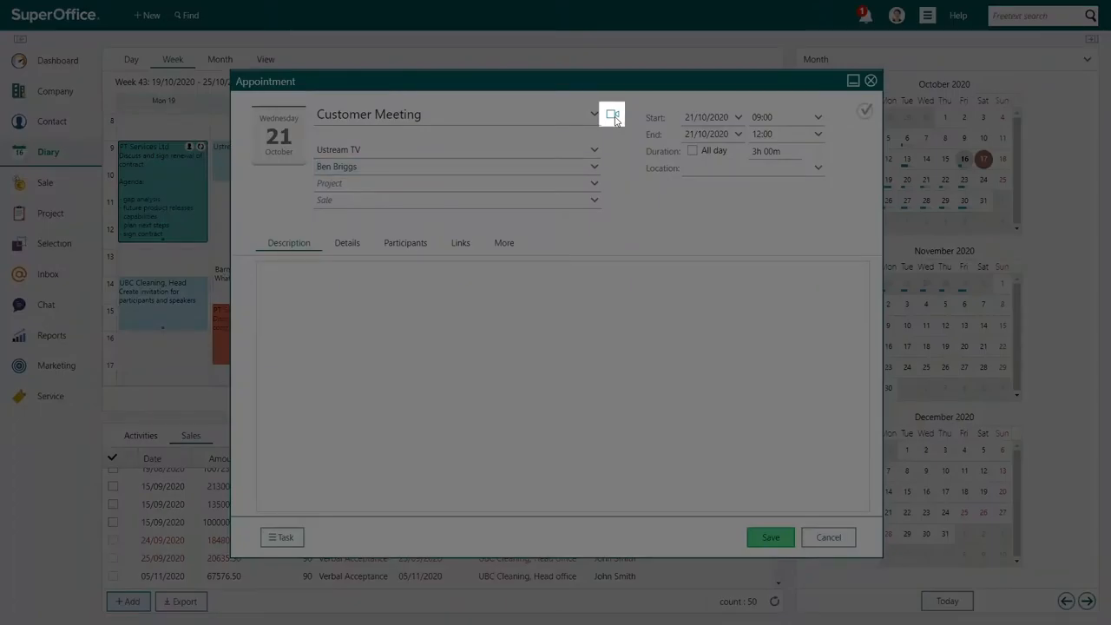
click(611, 114)
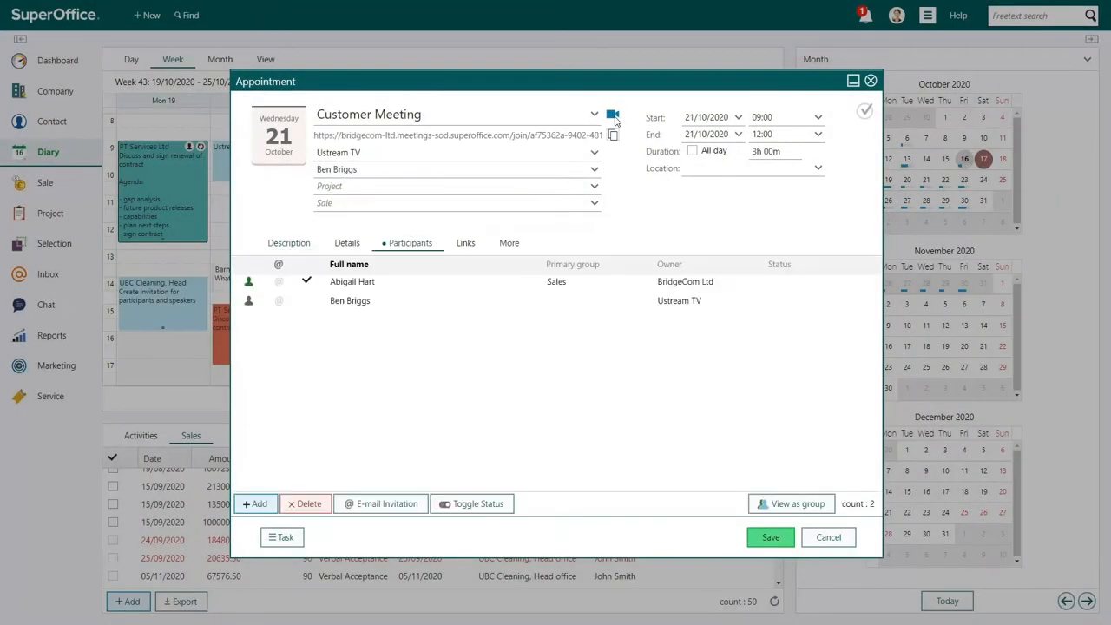
click(613, 135)
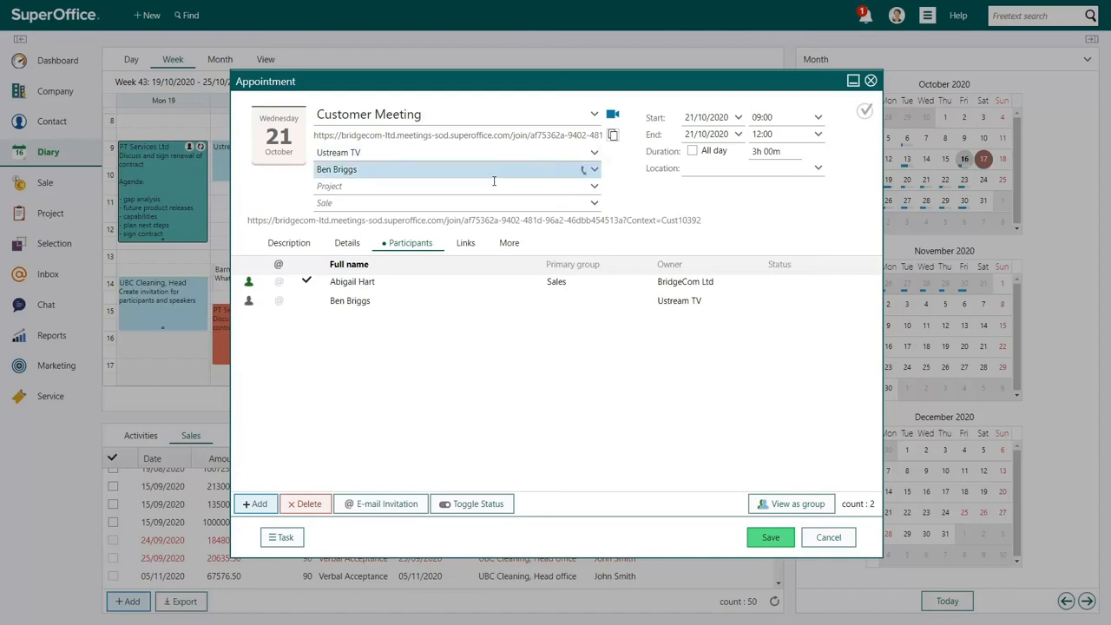
click(350, 300)
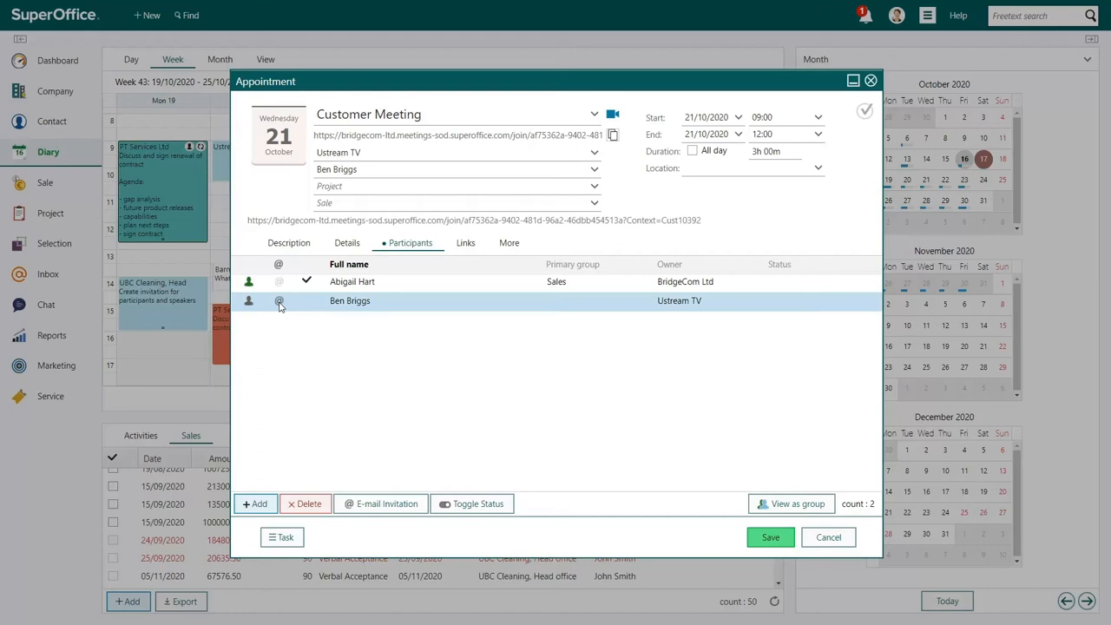
Enable a 10-minute alarm on the meeting and save it to the diary
click(347, 243)
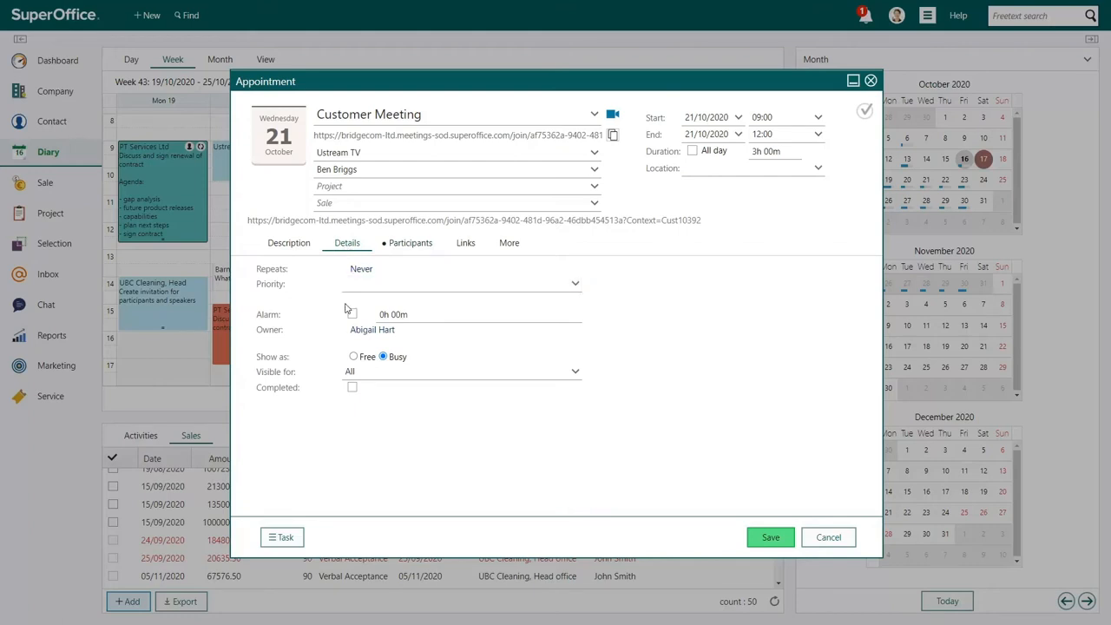
click(352, 312)
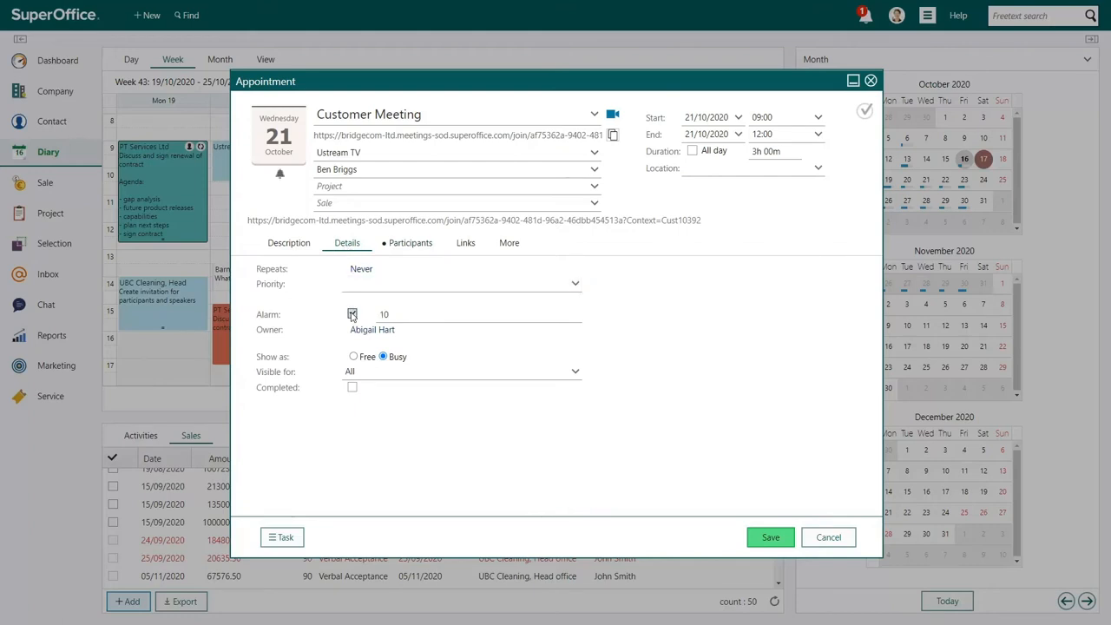
click(353, 313)
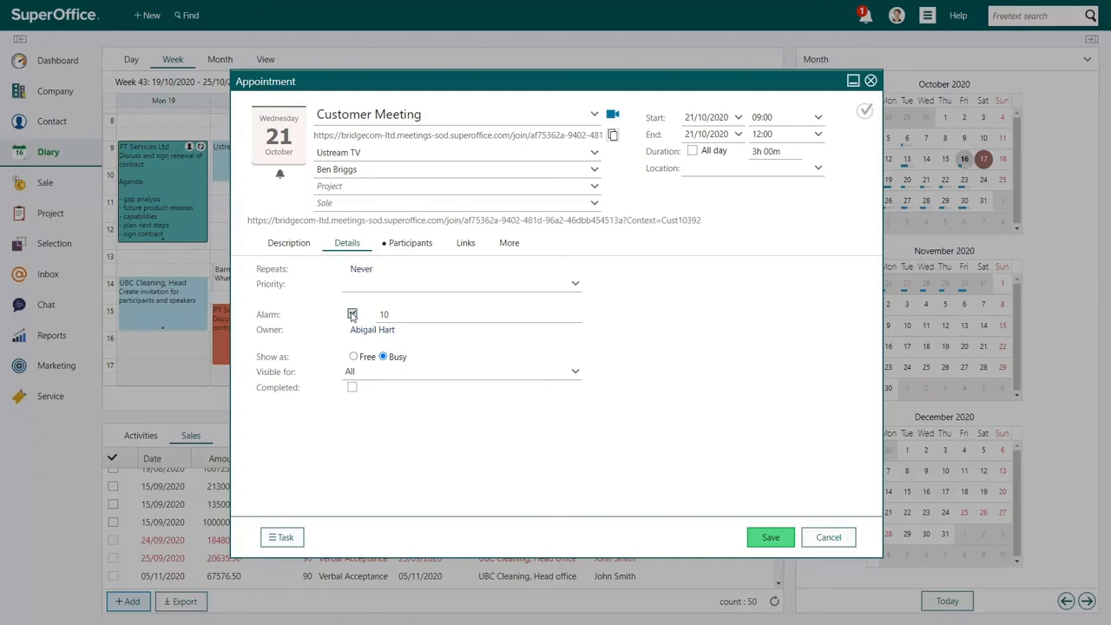
click(769, 536)
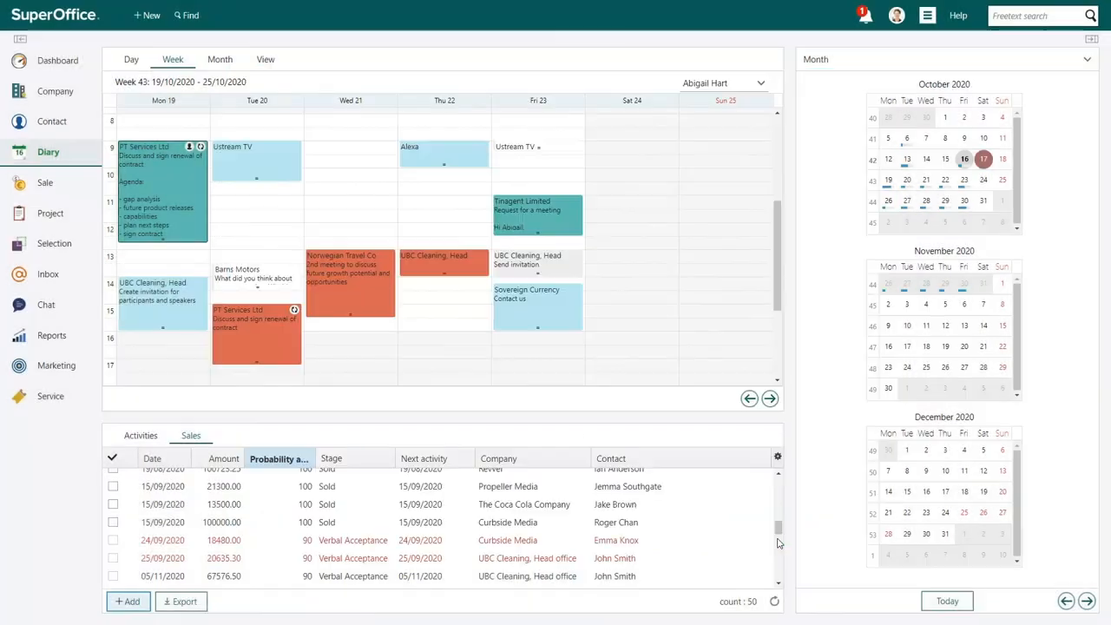